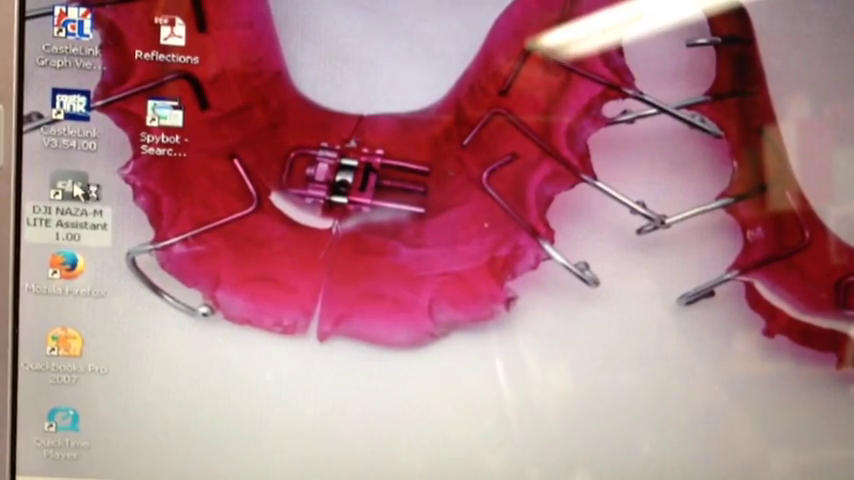
Step: Launch NAZA-M Lite Assistant from its desktop shortcut and go to the TX Monitor page
{"action": "double_click", "coordinate": [68, 200]}
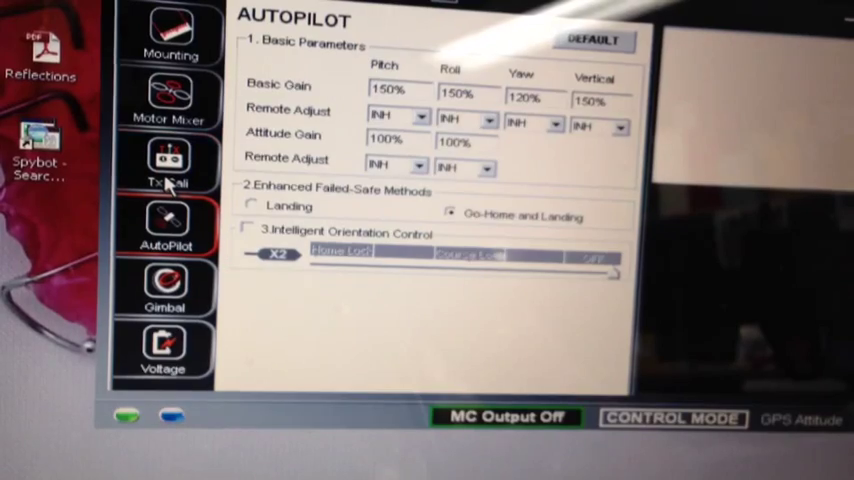
{"action": "left_click", "coordinate": [168, 164]}
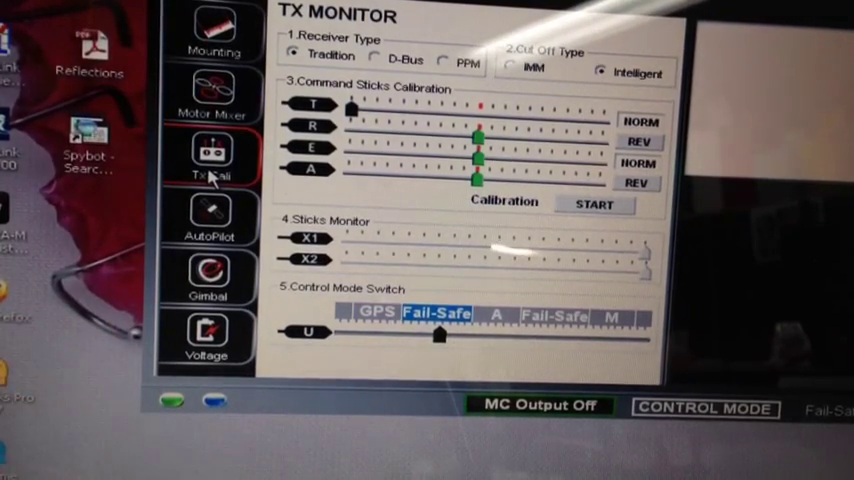
Step: Watch the Control Mode Switch reading move from Fail-Safe to Manual as the transmitter powers back on
{"action": "left_click_drag", "start_coordinate": [440, 334], "coordinate": [610, 340]}
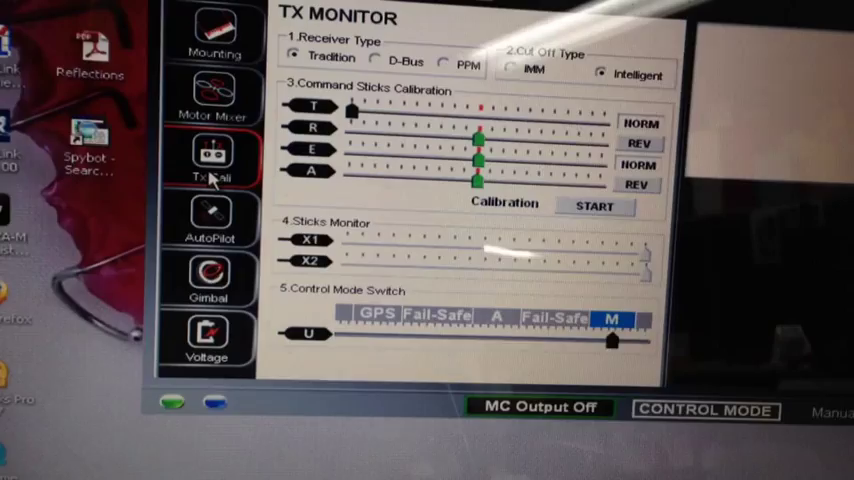